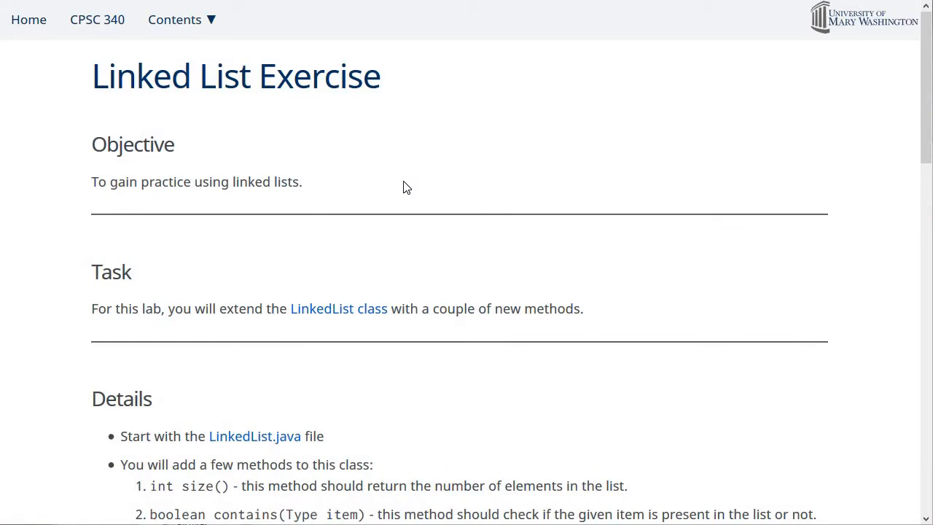
pyautogui.moveTo(399, 259)
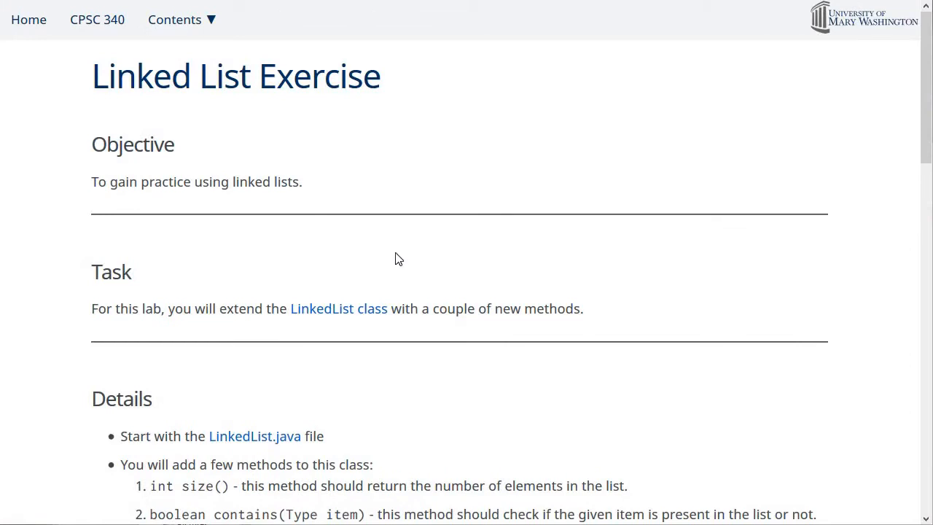
pyautogui.scroll(-3)
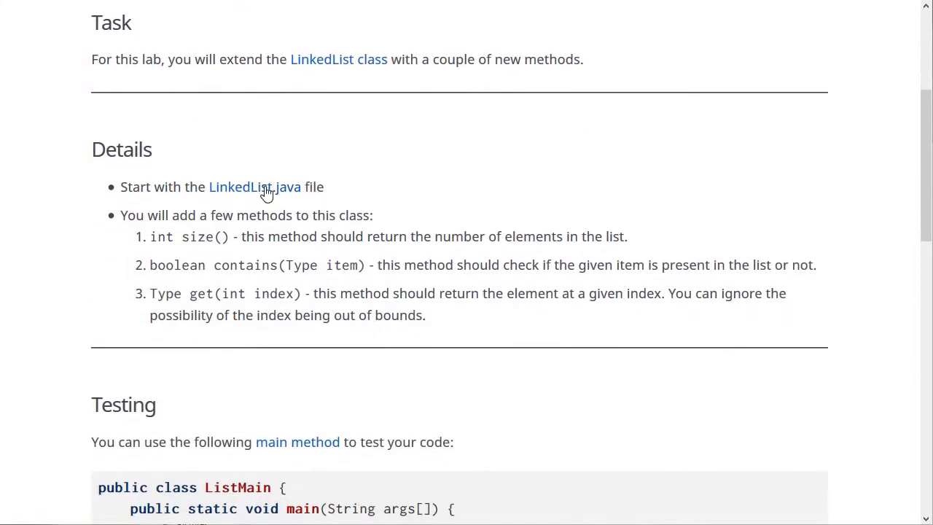
pyautogui.click(255, 187)
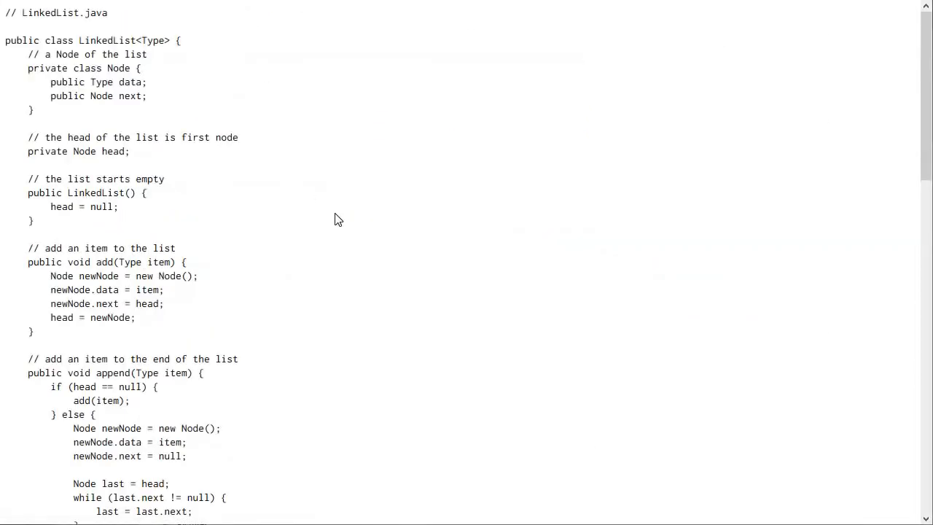
pyautogui.moveTo(270, 194)
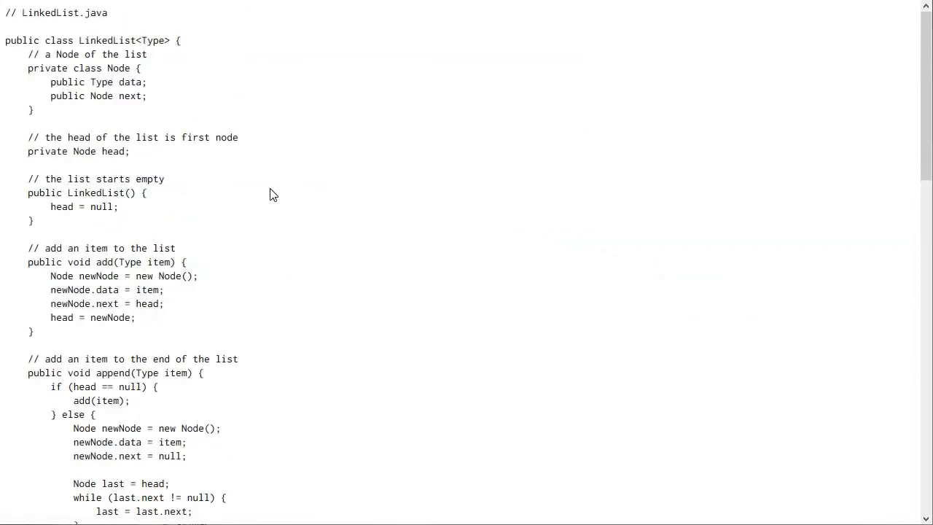
pyautogui.scroll(-3)
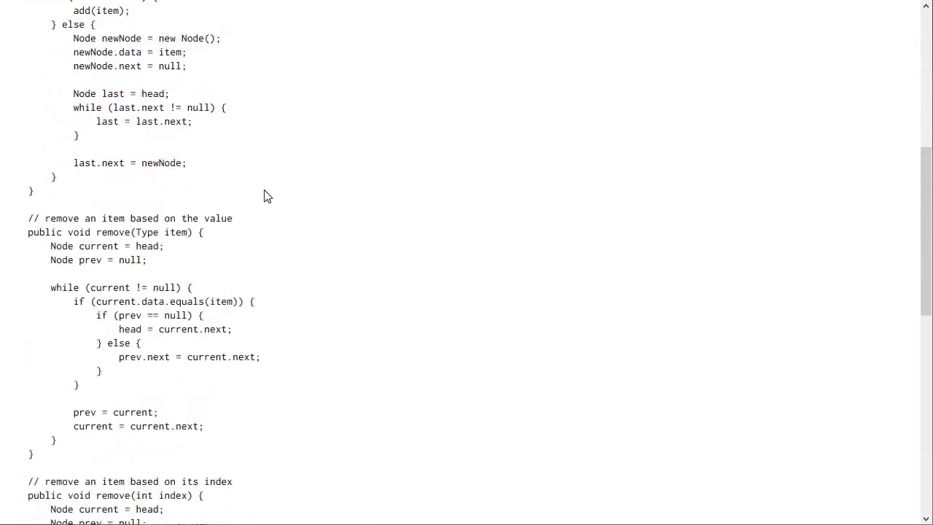
pyautogui.scroll(-3)
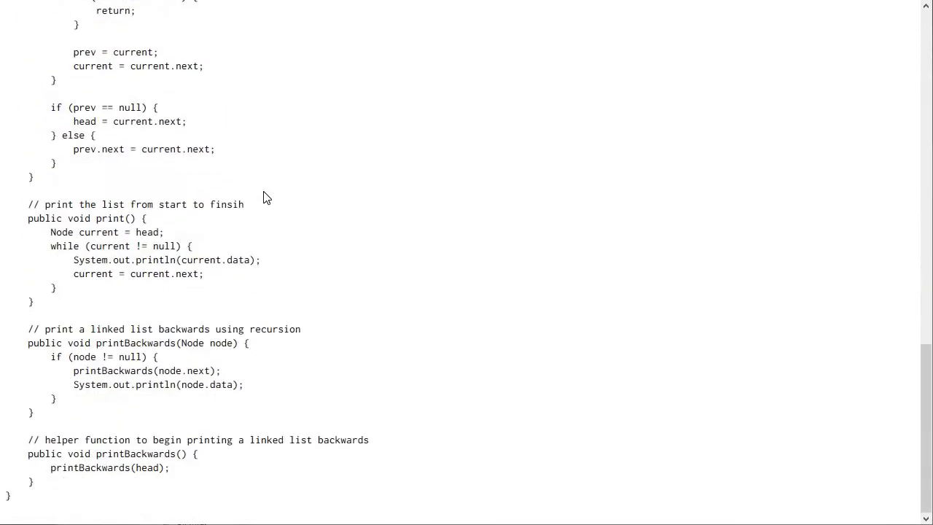
pyautogui.scroll(3)
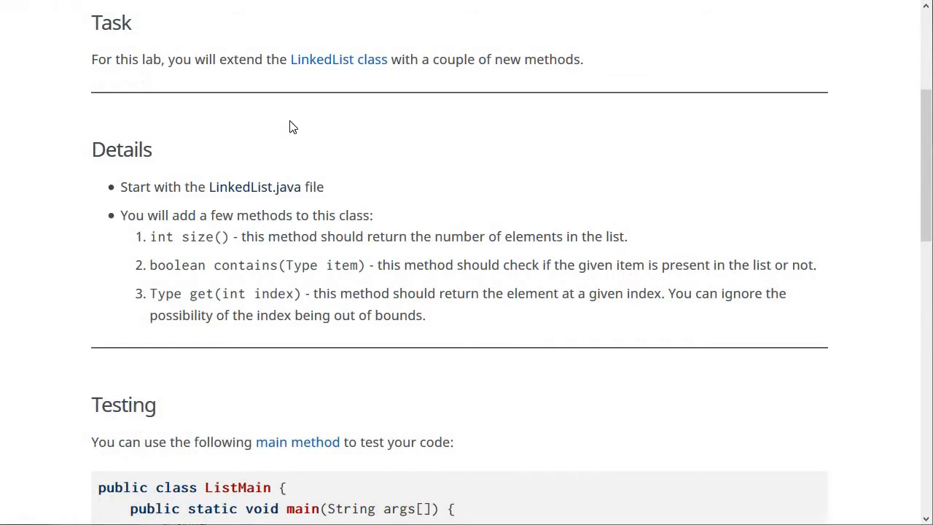
pyautogui.moveTo(430, 167)
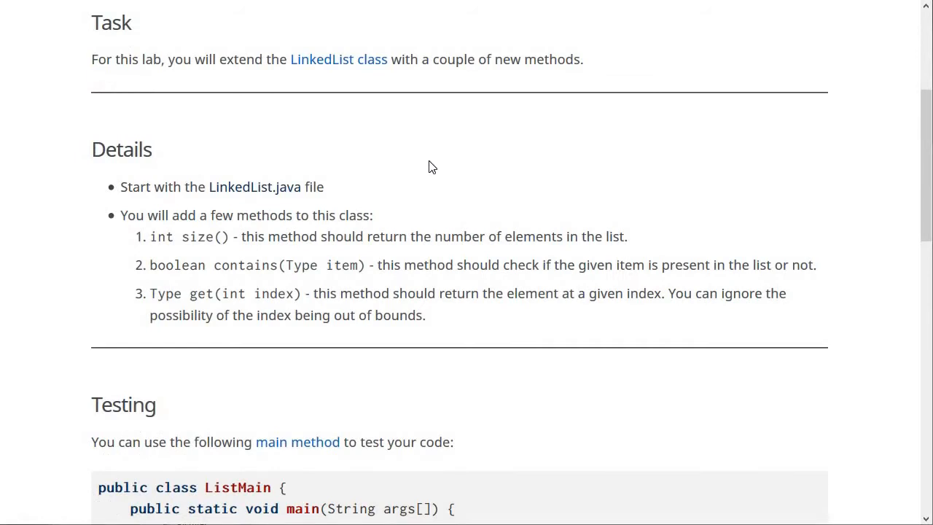
pyautogui.doubleClick(194, 236)
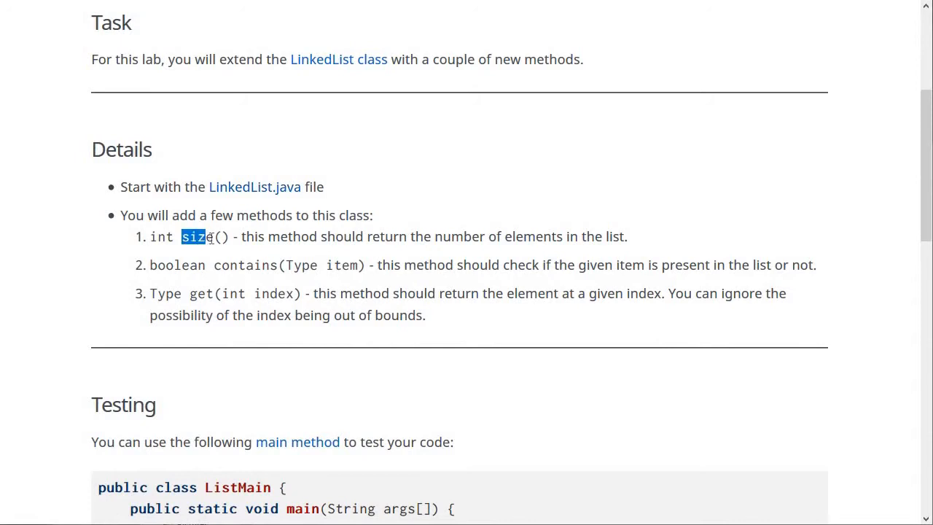
pyautogui.doubleClick(245, 264)
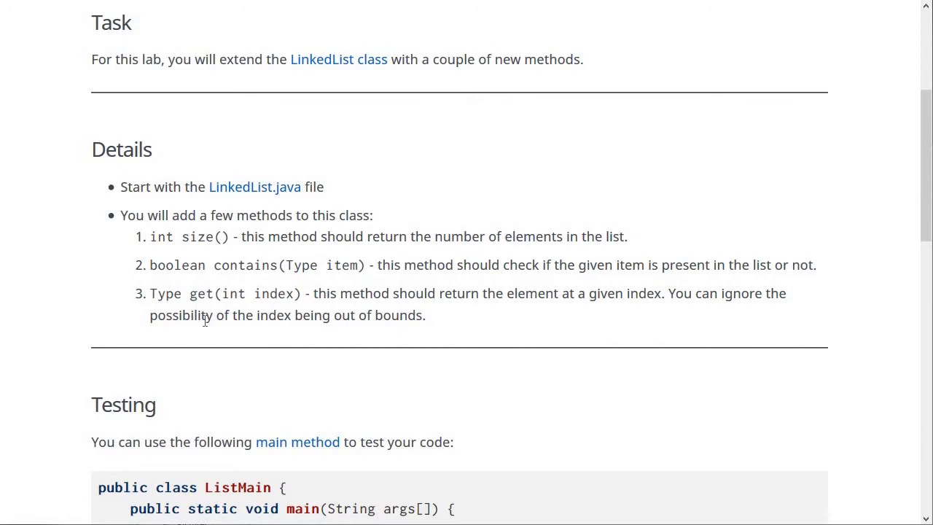
pyautogui.moveTo(264, 237)
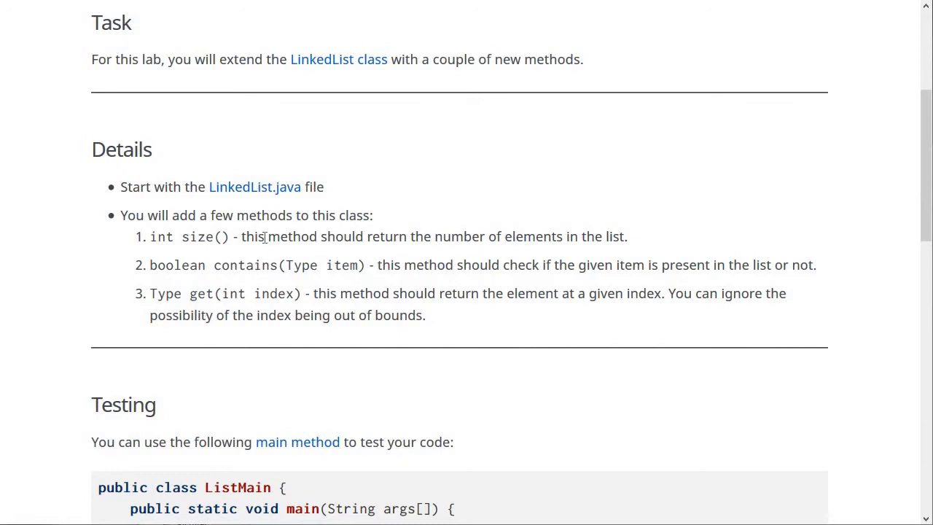
pyautogui.moveTo(387, 287)
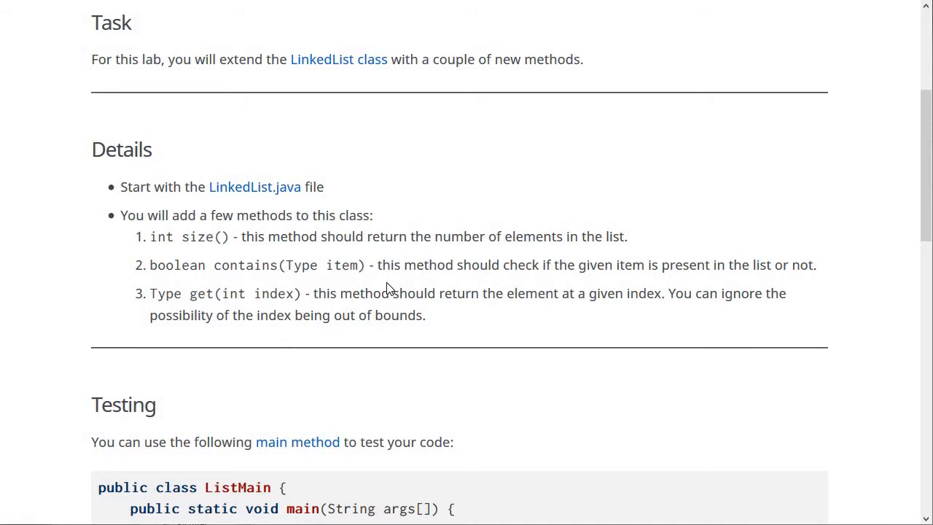
pyautogui.scroll(-3)
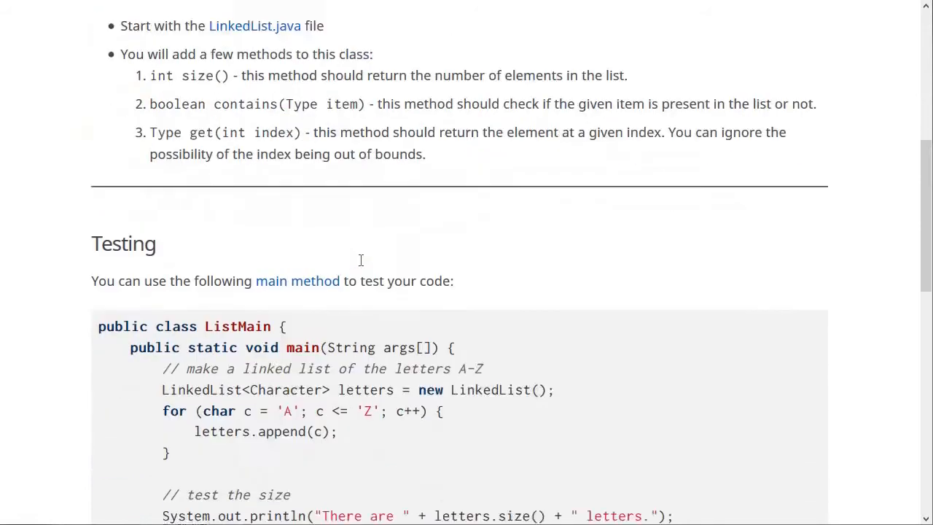
pyautogui.scroll(-3)
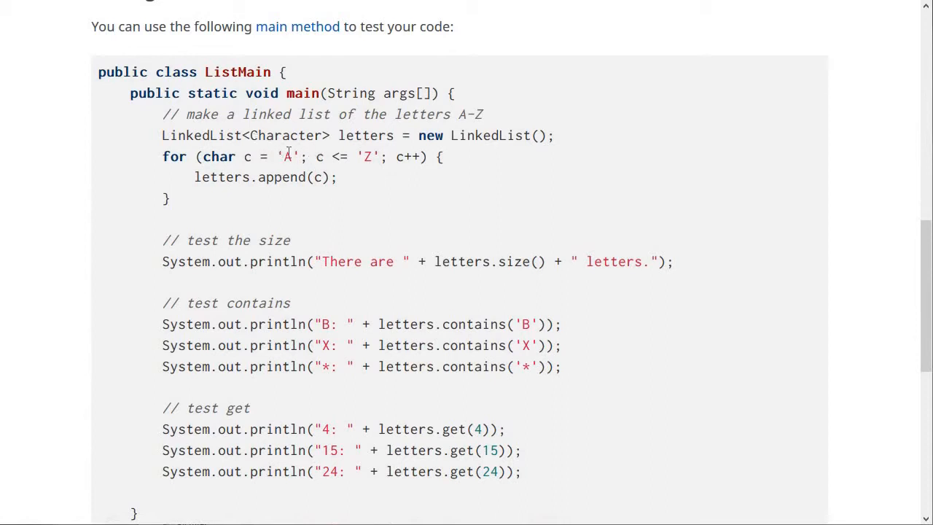
pyautogui.doubleClick(368, 156)
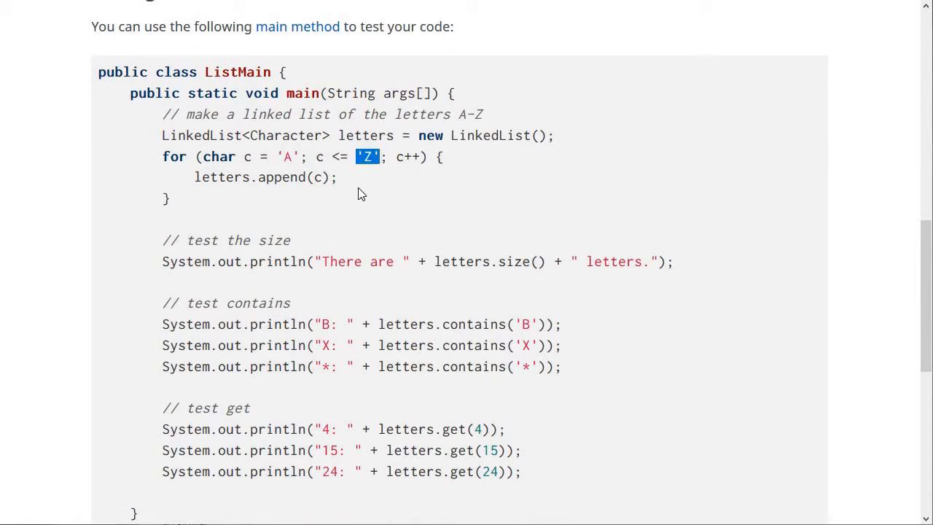
pyautogui.moveTo(151, 243)
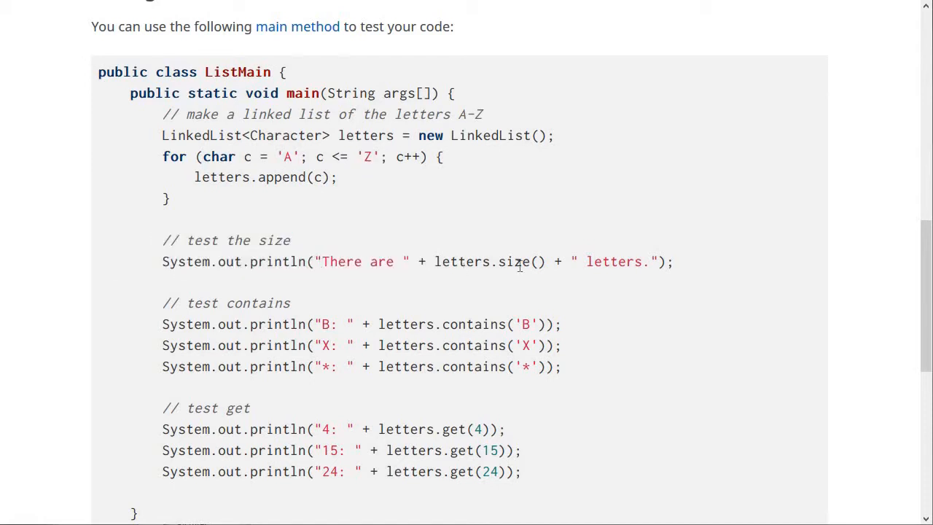
pyautogui.doubleClick(513, 262)
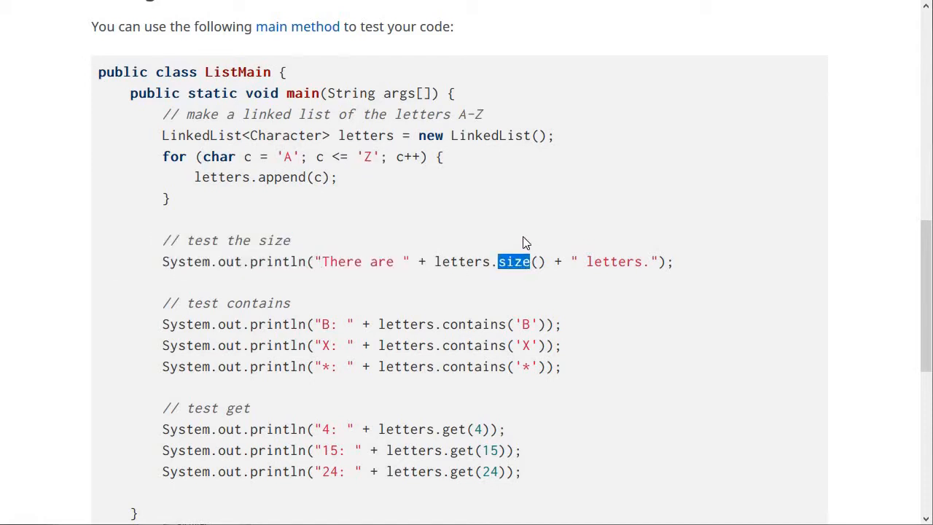
pyautogui.moveTo(609, 285)
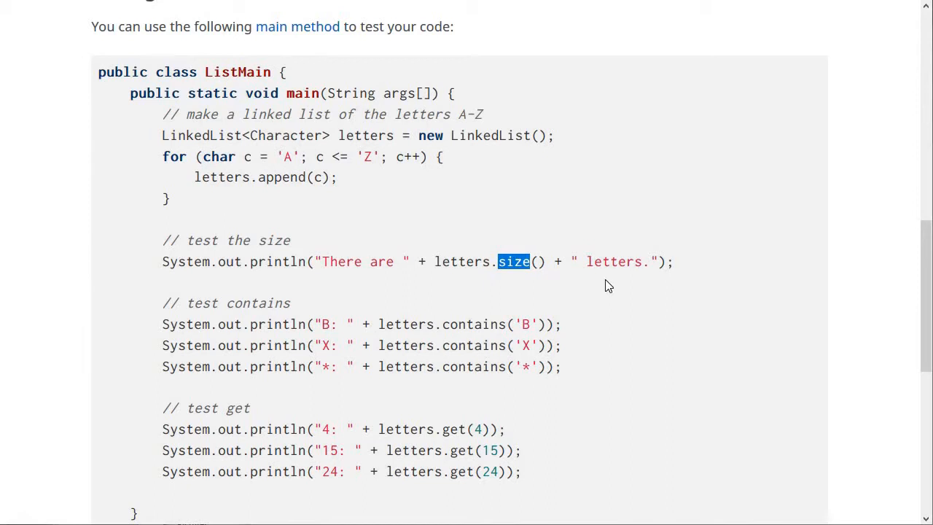
pyautogui.scroll(-3)
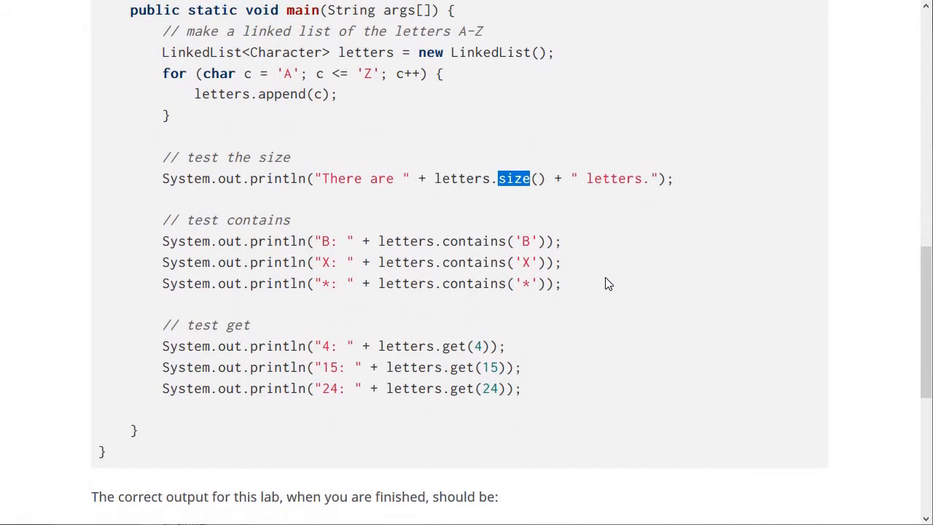
pyautogui.doubleClick(526, 241)
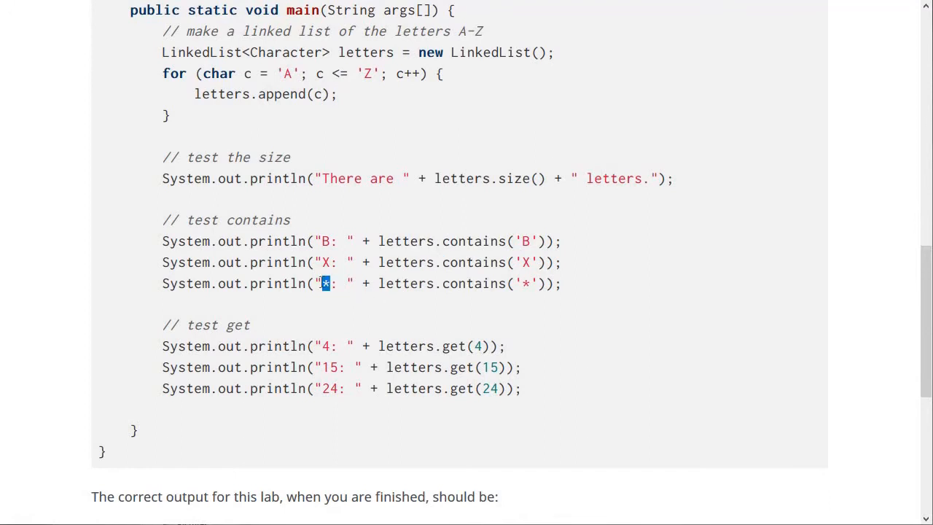
pyautogui.moveTo(298, 261)
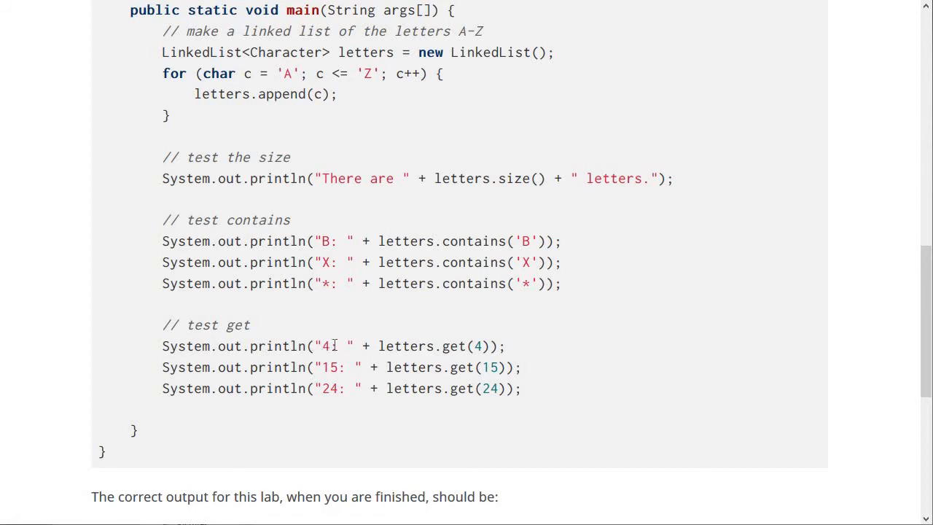
pyautogui.doubleClick(324, 347)
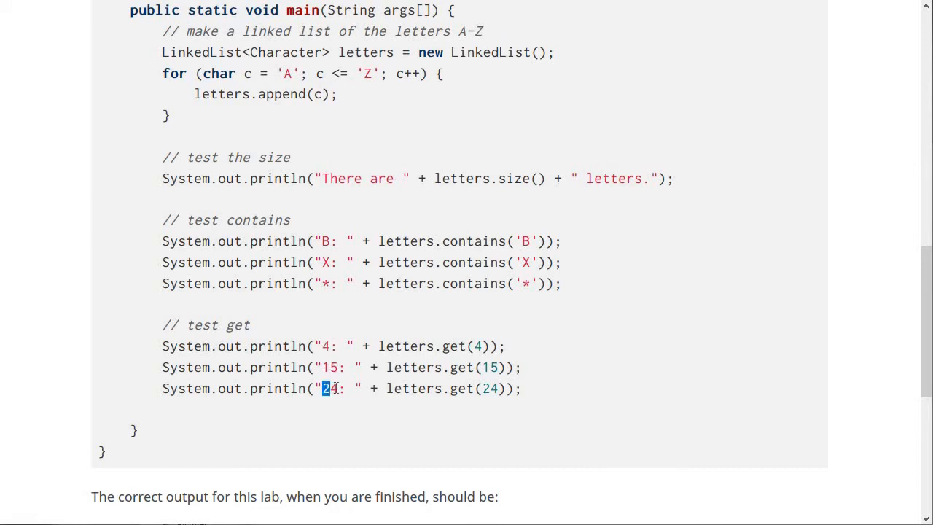
pyautogui.scroll(-3)
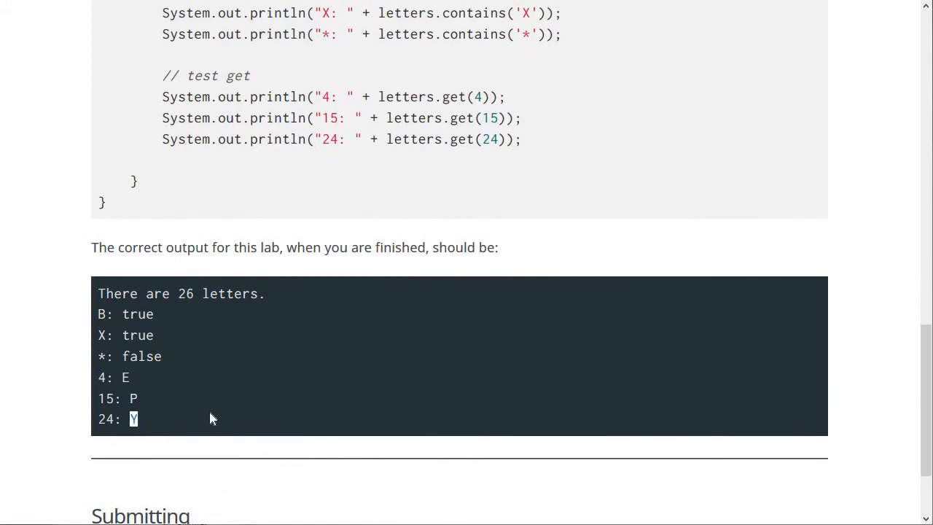
pyautogui.scroll(3)
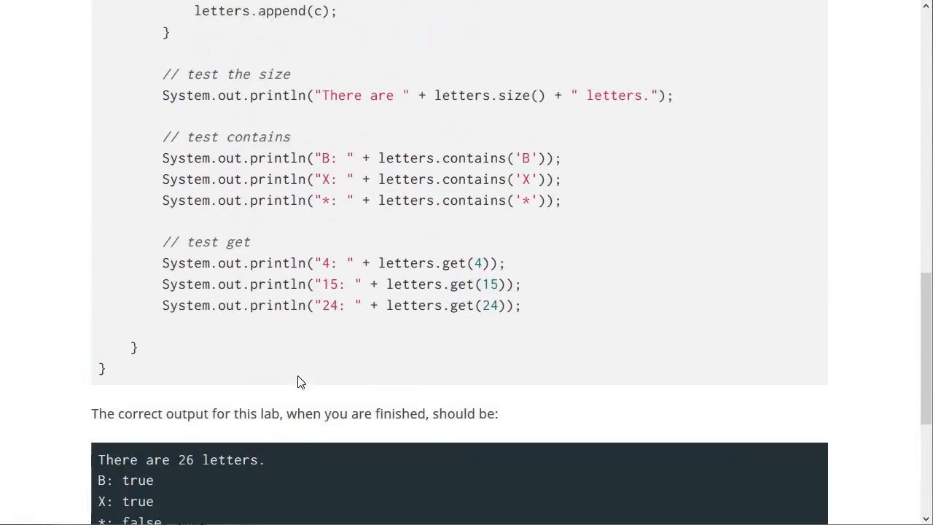
pyautogui.scroll(3)
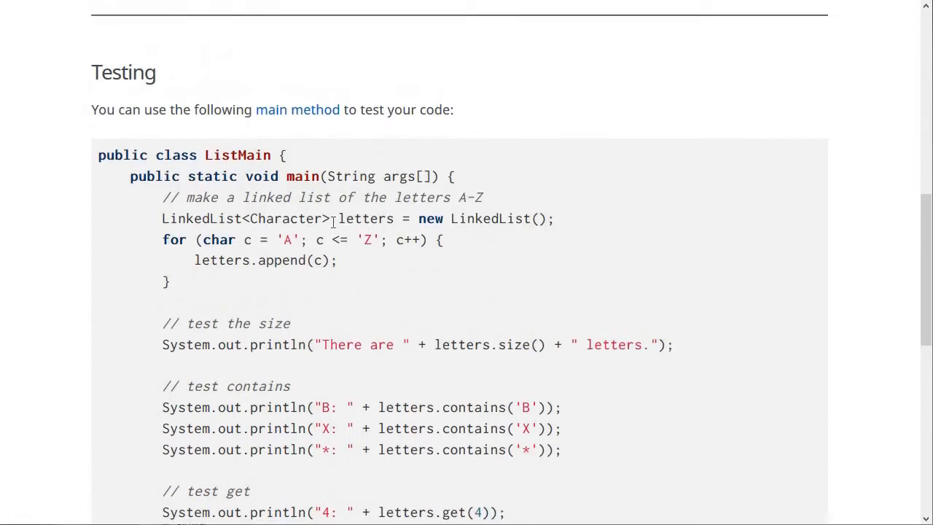
pyautogui.scroll(3)
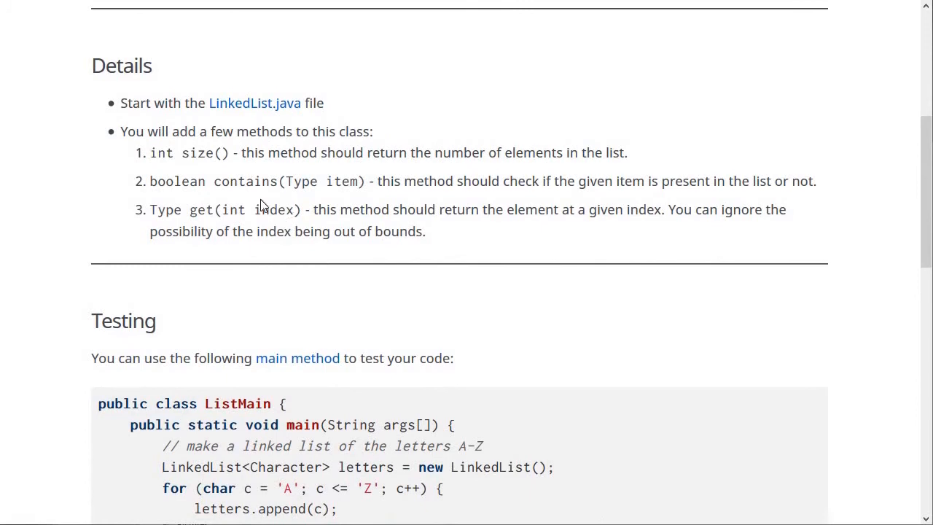
pyautogui.scroll(-3)
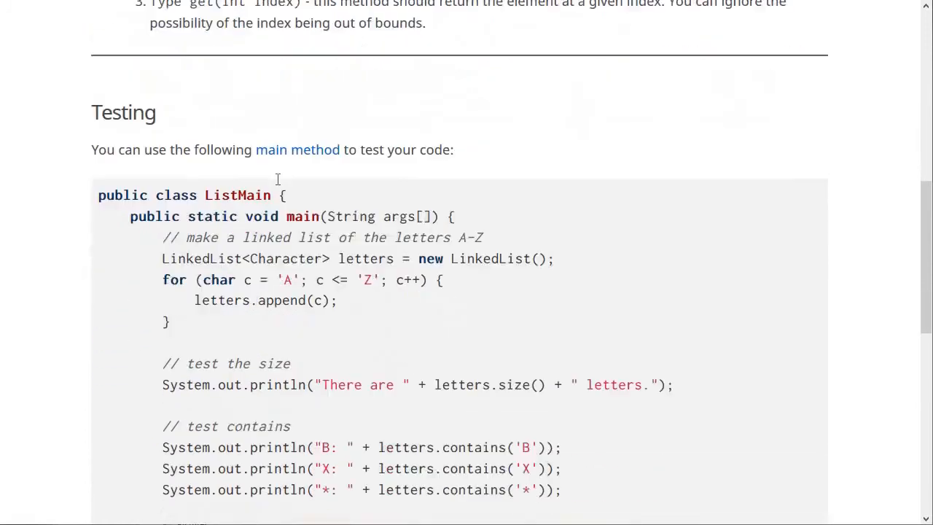
pyautogui.scroll(-3)
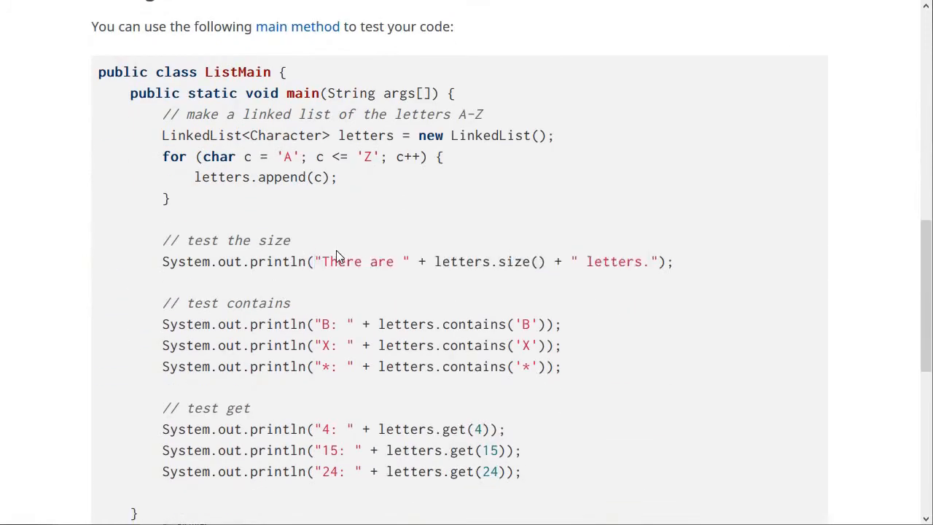
pyautogui.scroll(3)
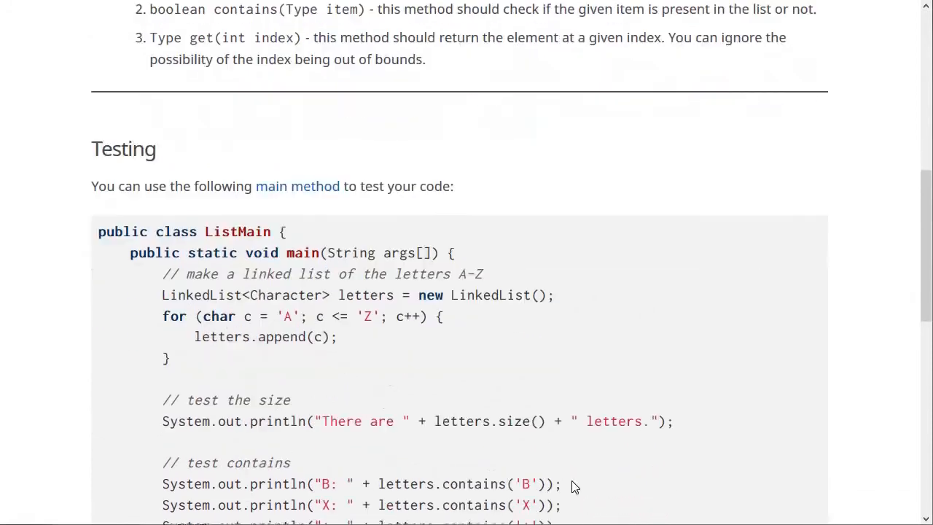
pyautogui.scroll(-3)
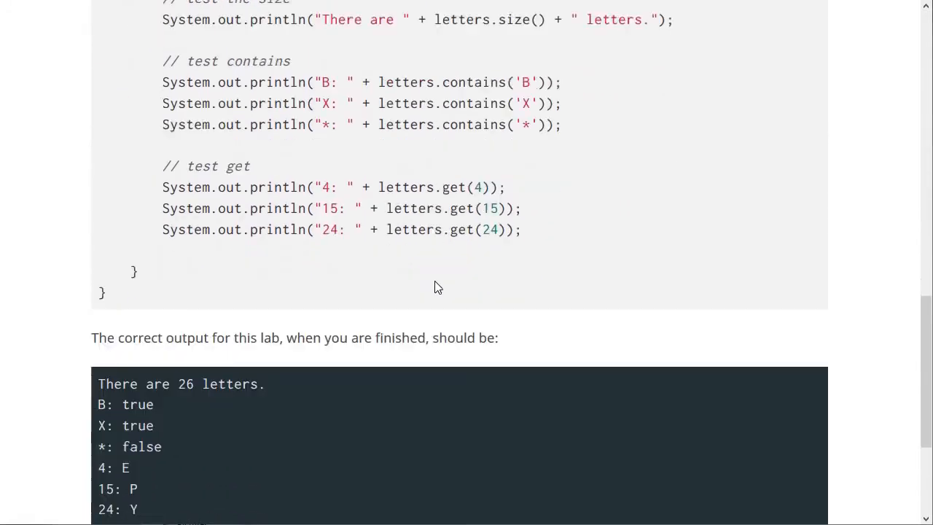
pyautogui.scroll(-3)
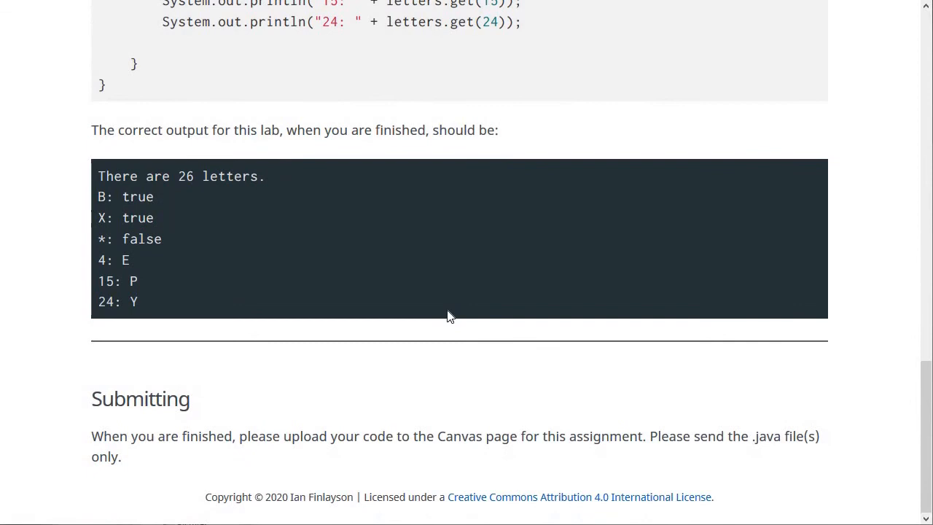